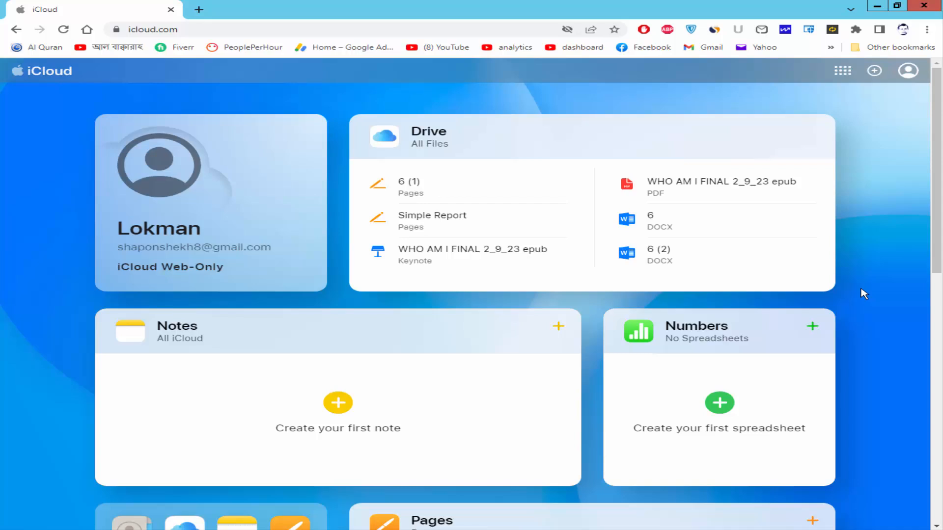
mouse_move(855, 305)
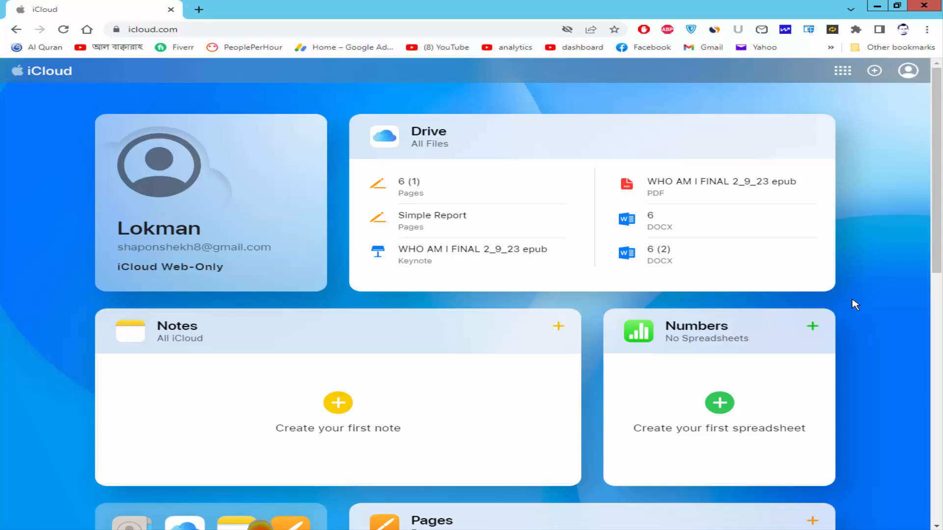
Open the Pages app from the iCloud home page to see recent documents
scroll("down", 3)
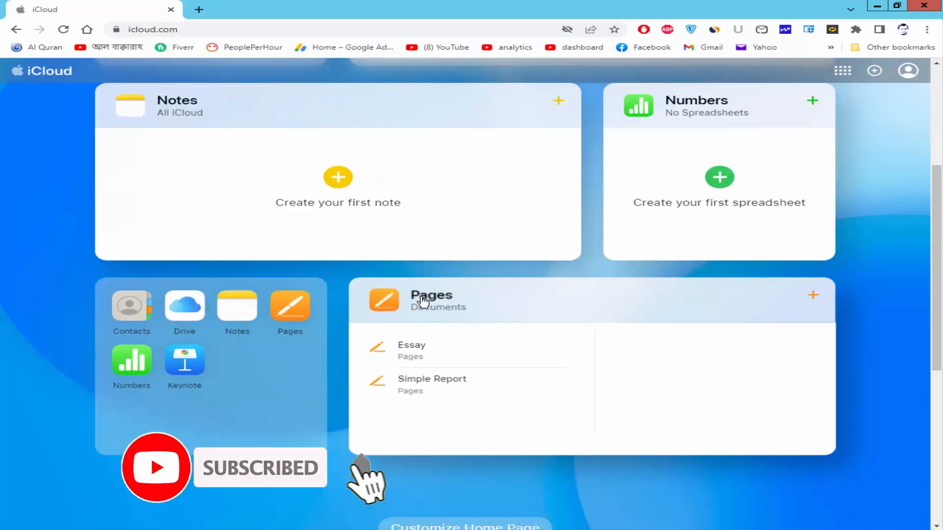
mouse_move(432, 294)
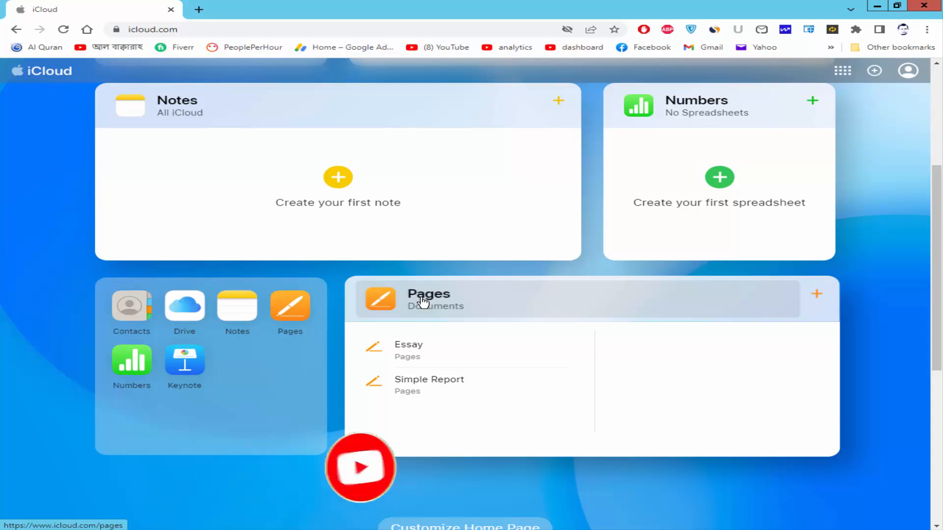
left_click(428, 300)
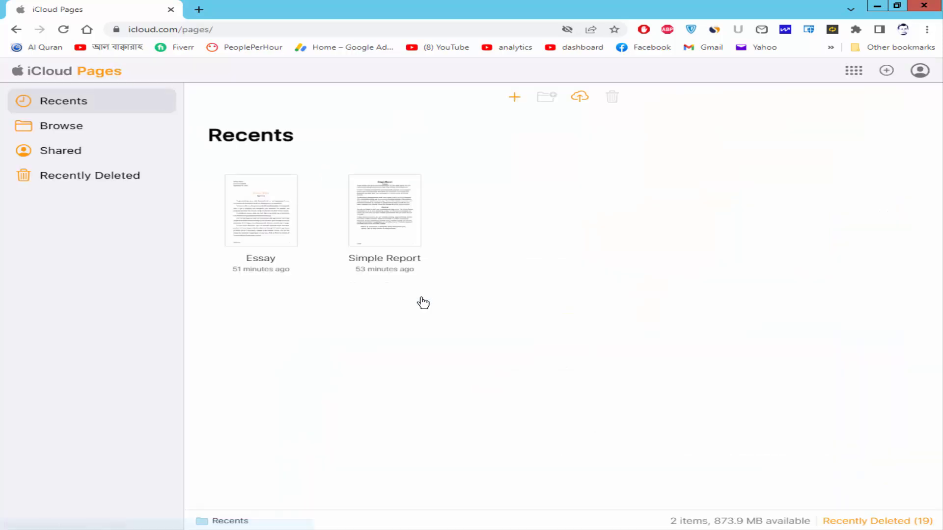
mouse_move(530, 165)
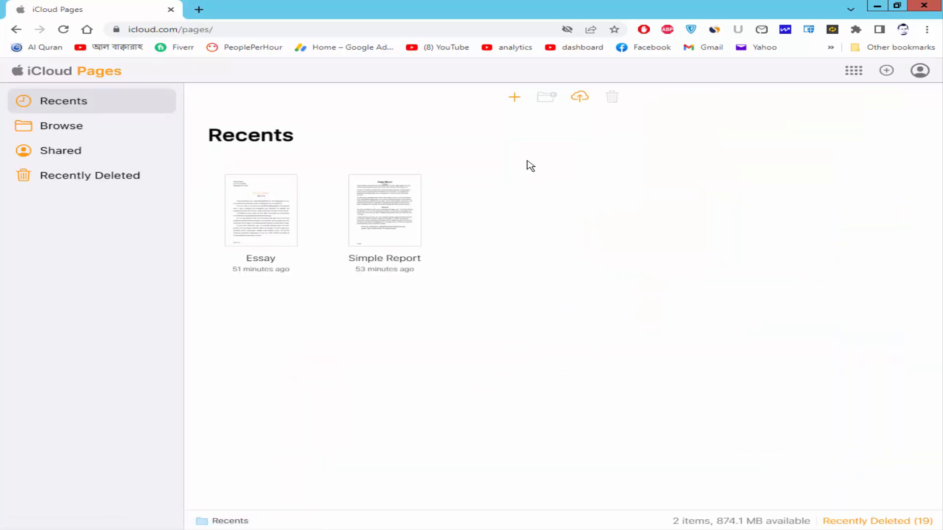
mouse_move(536, 157)
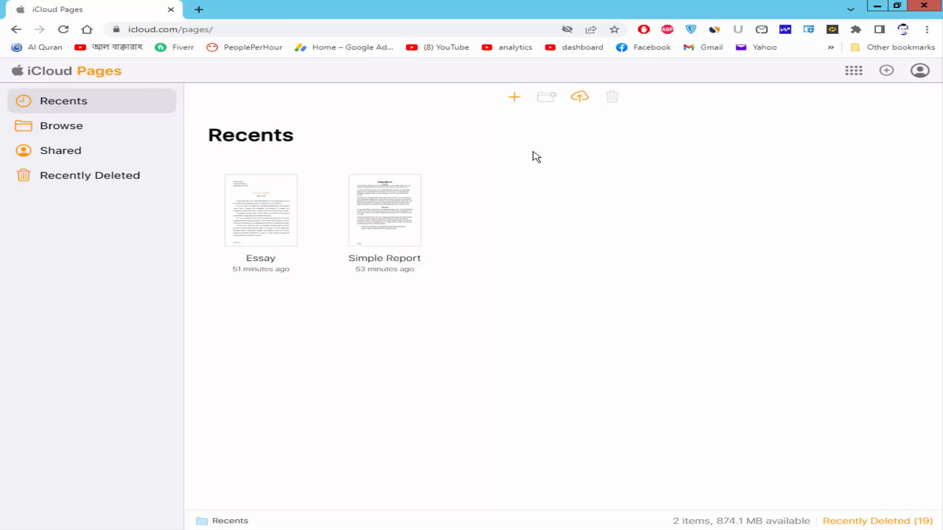
mouse_move(557, 151)
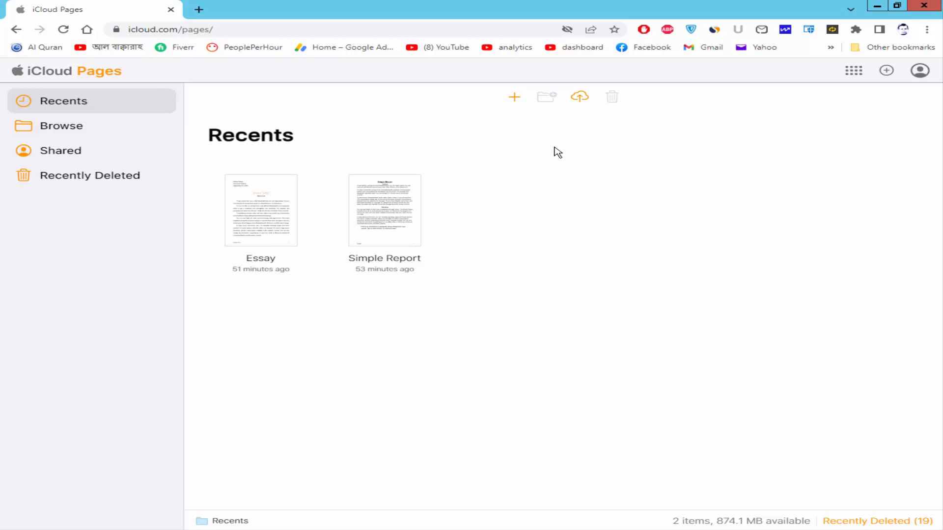
mouse_move(579, 96)
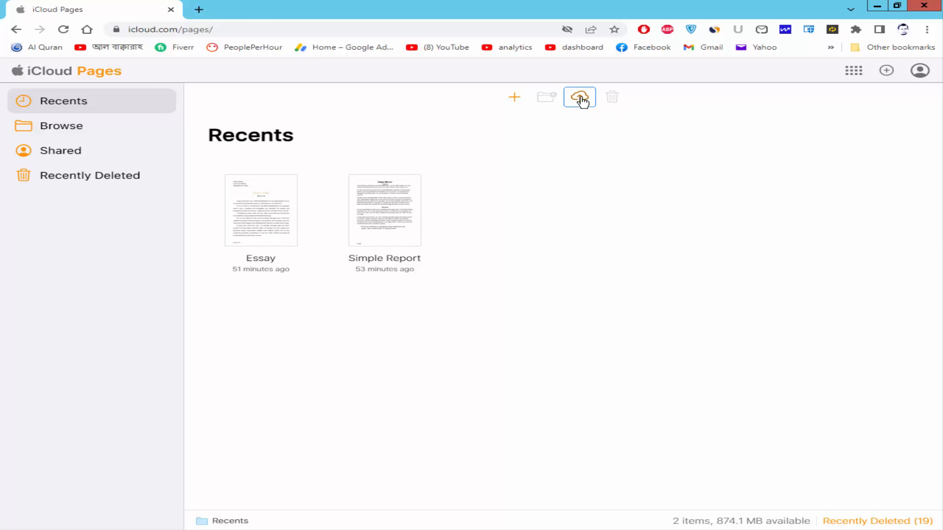
Upload the Word file 6 (1) (1) from New folder (2) into Pages
left_click(578, 97)
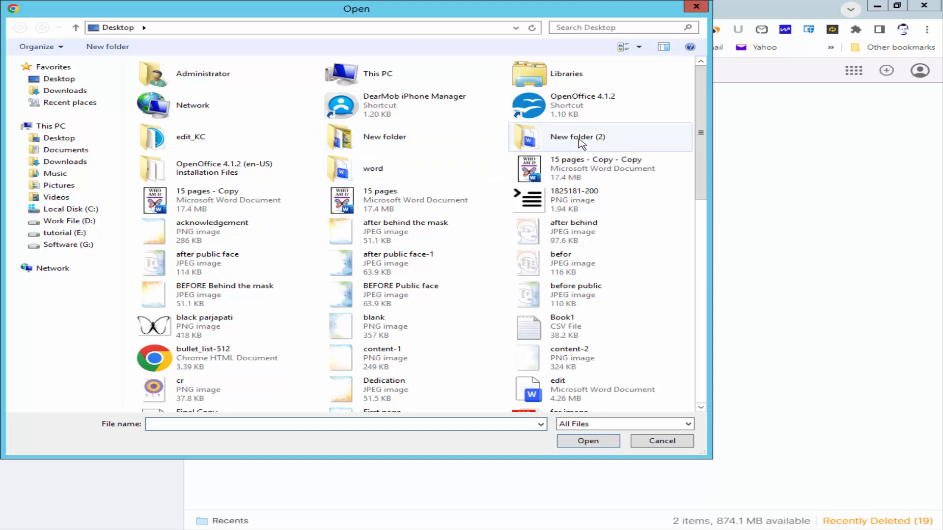
double_click(577, 137)
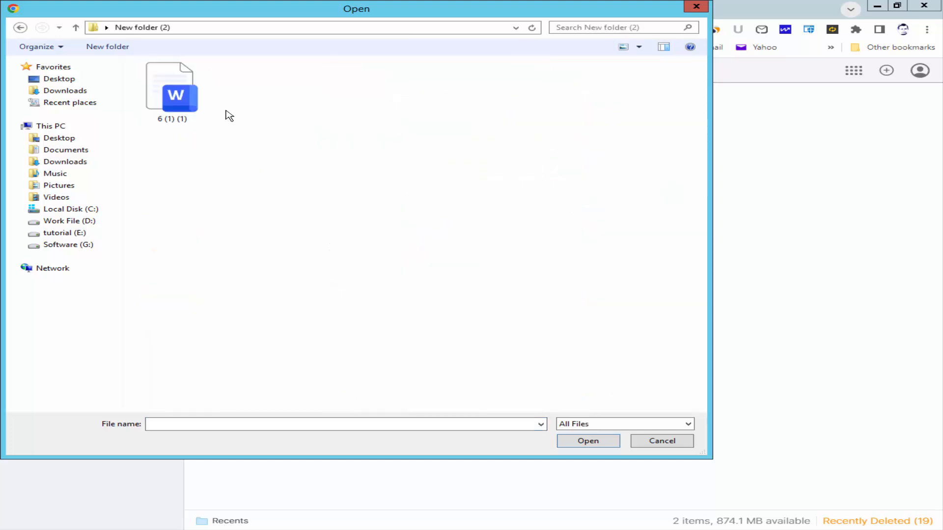
left_click(172, 90)
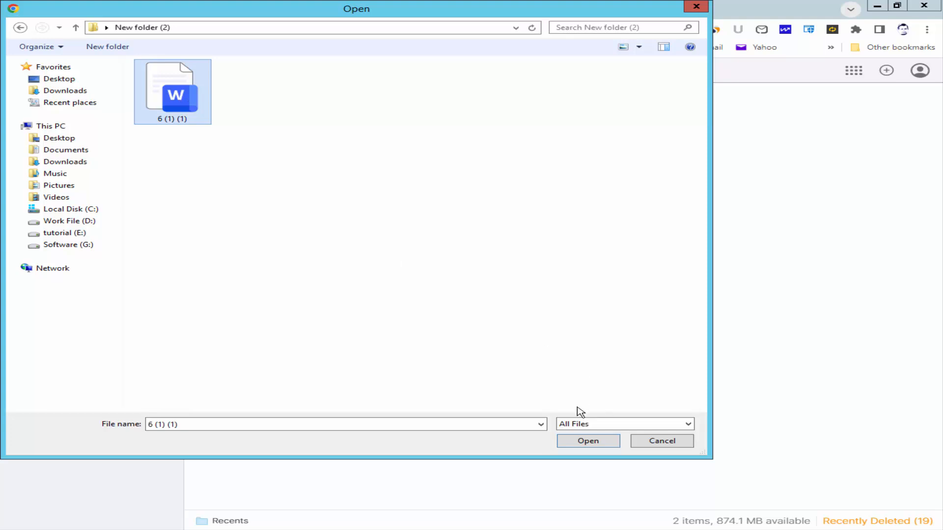
left_click(587, 441)
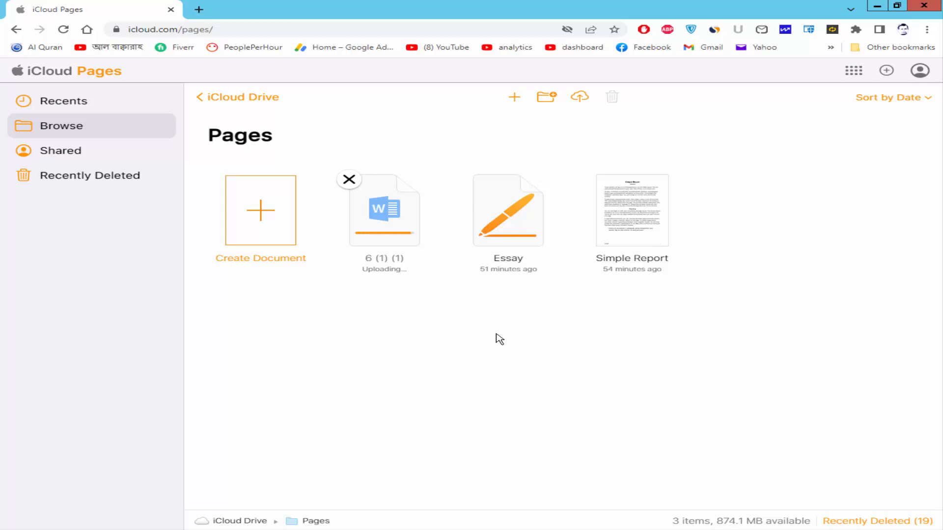
mouse_move(510, 334)
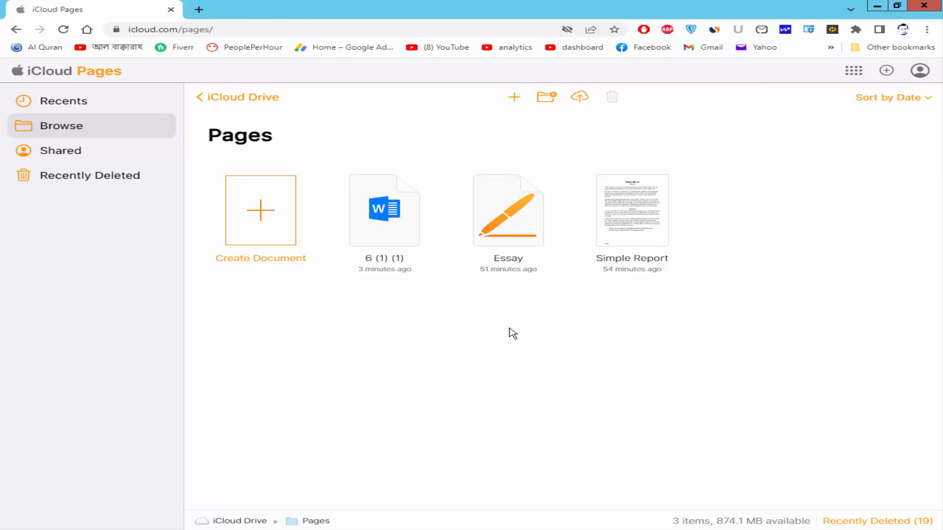
mouse_move(383, 214)
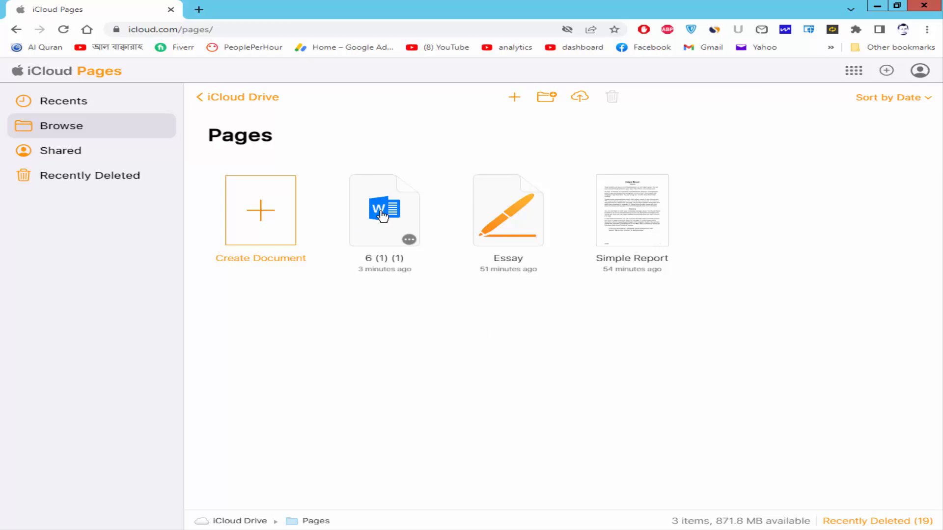
Open the uploaded 6 (1) (1) document in the Pages editor
double_click(384, 209)
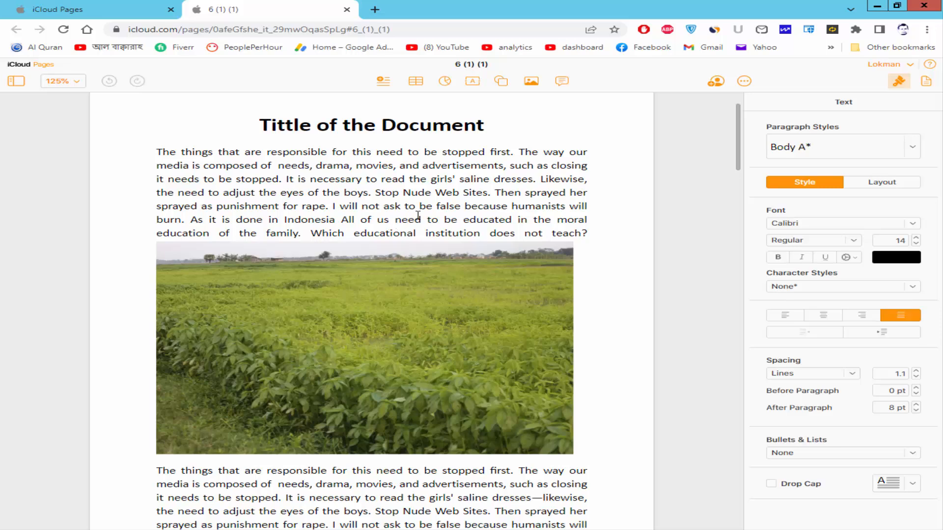
Apply underline and italic to the document title in the Style panel
scroll("down", 3)
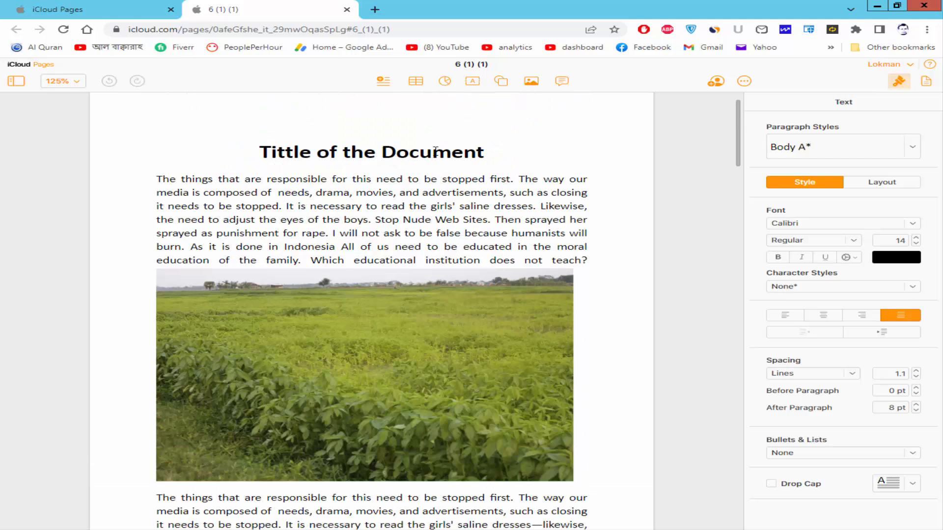
left_click(777, 257)
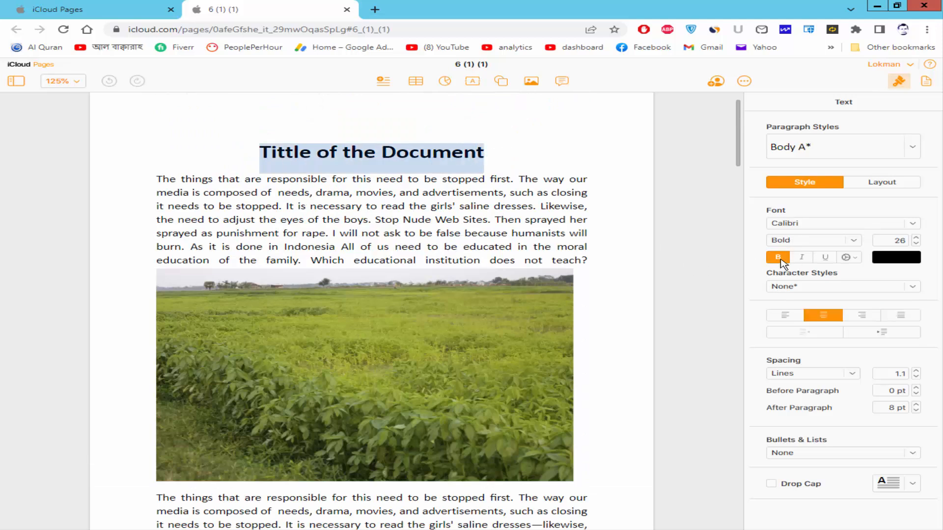
left_click(825, 257)
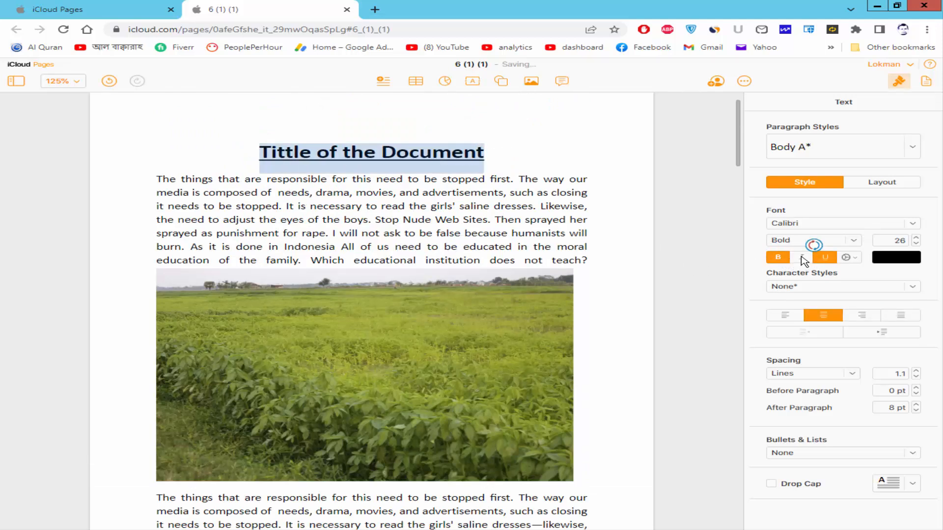
left_click(802, 257)
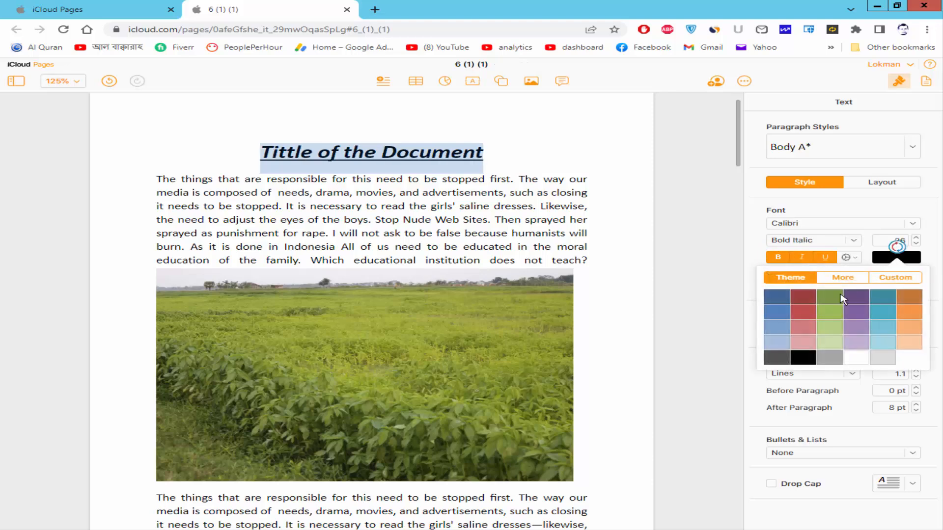
scroll("down", 3)
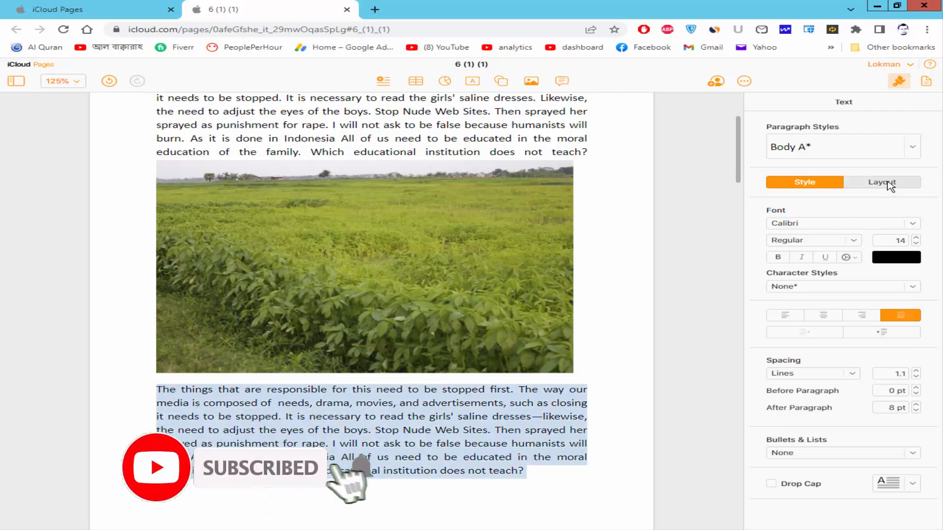
Set the body paragraph below the photo to the Canela Deck font
left_click(881, 183)
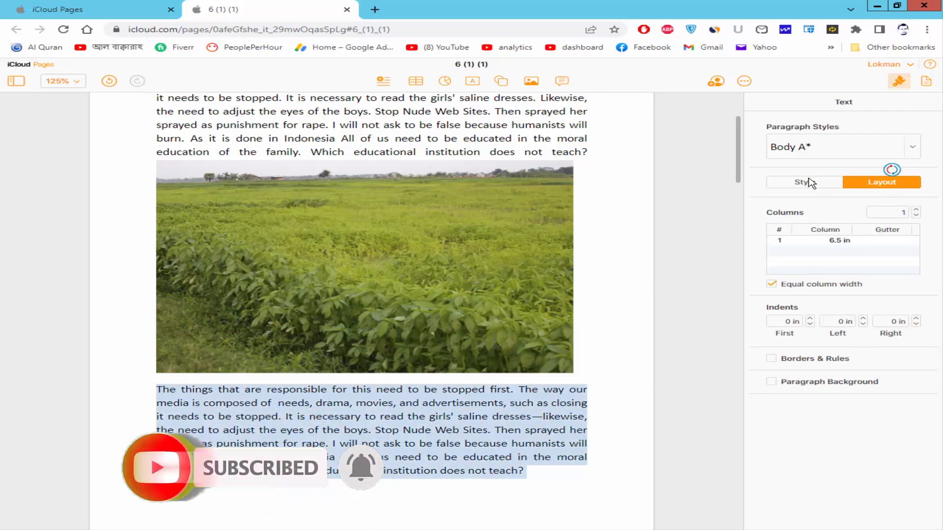
left_click(803, 183)
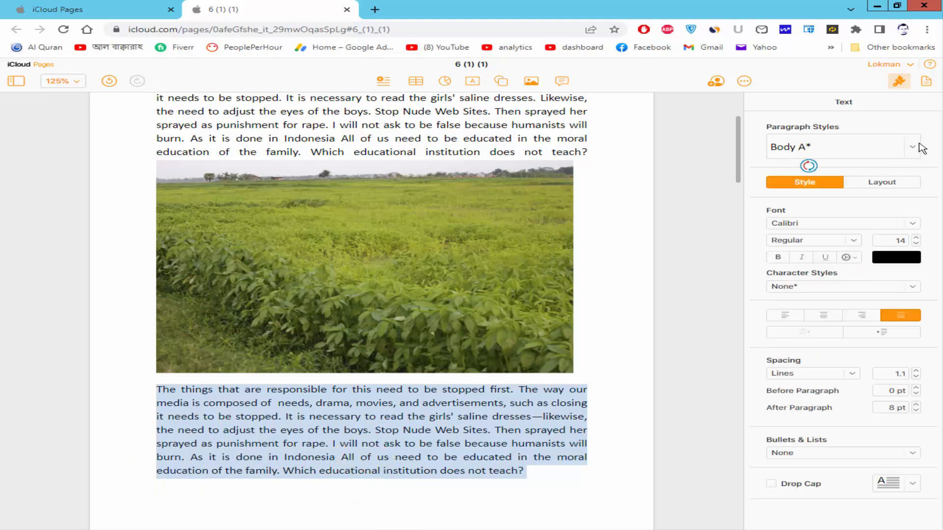
left_click(913, 147)
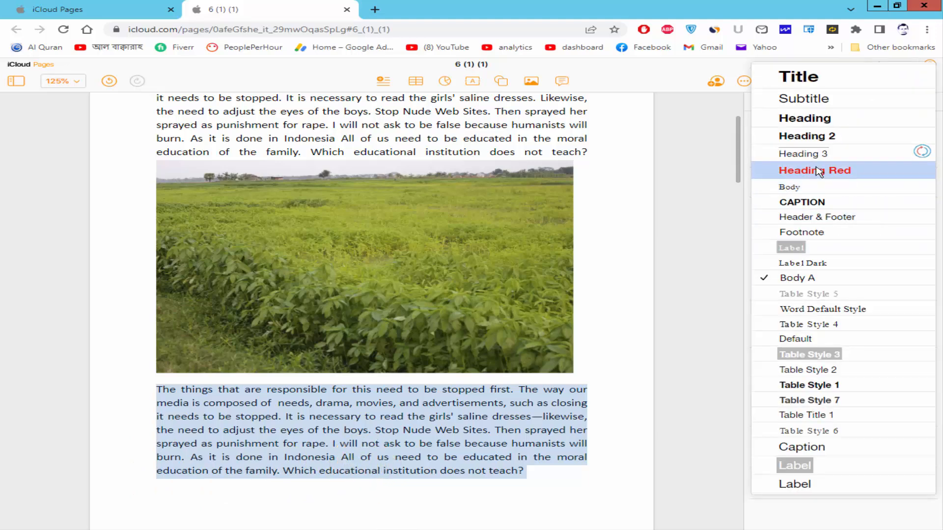
left_click(814, 170)
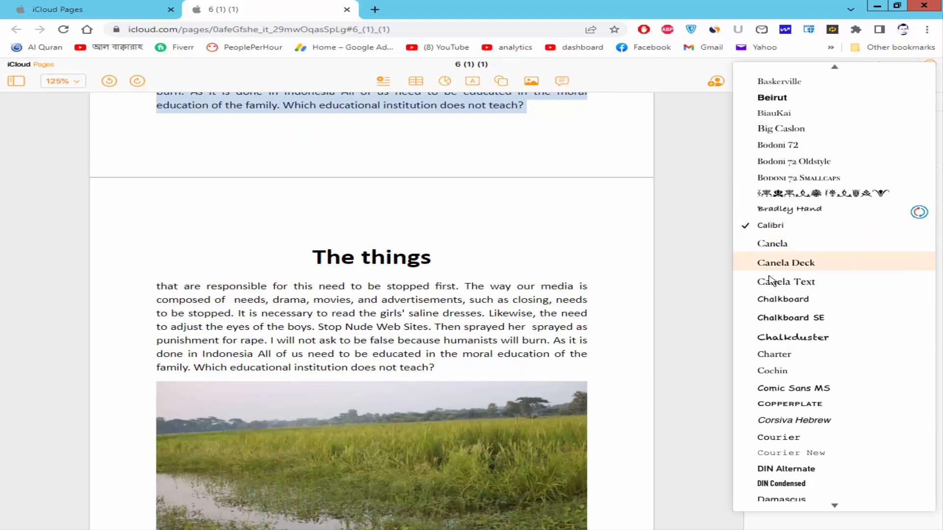
left_click(785, 263)
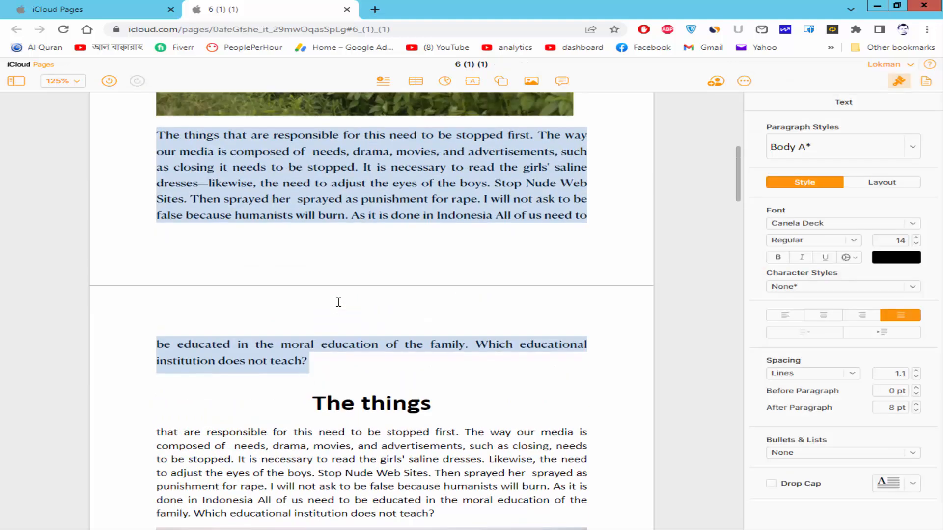